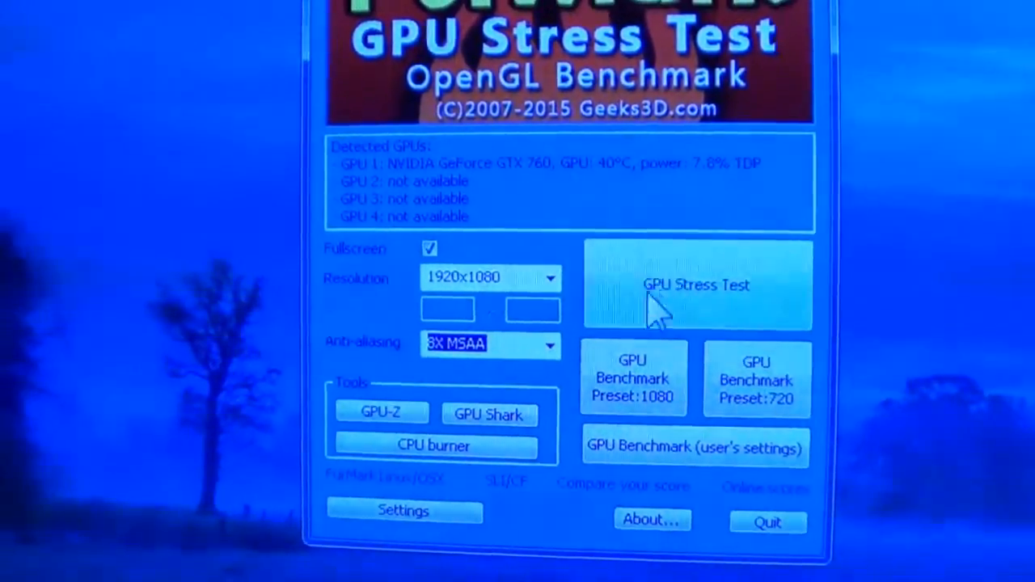
Step: Start the GPU stress test at fullscreen 1920x1080 with 8X MSAA, raising the caution warning
click(695, 285)
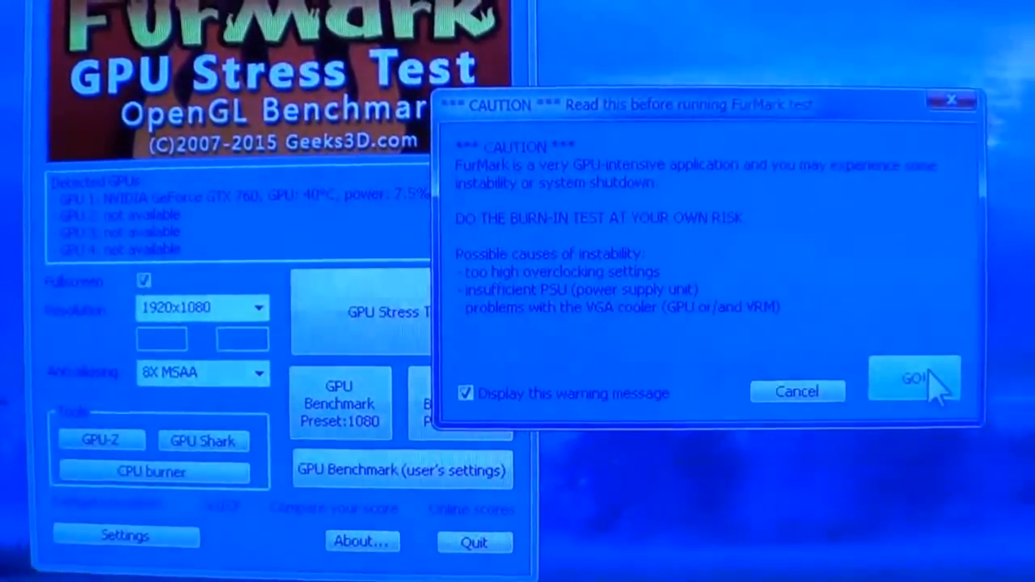
Step: Accept the caution warning with GO so the burn-in test begins running
click(915, 378)
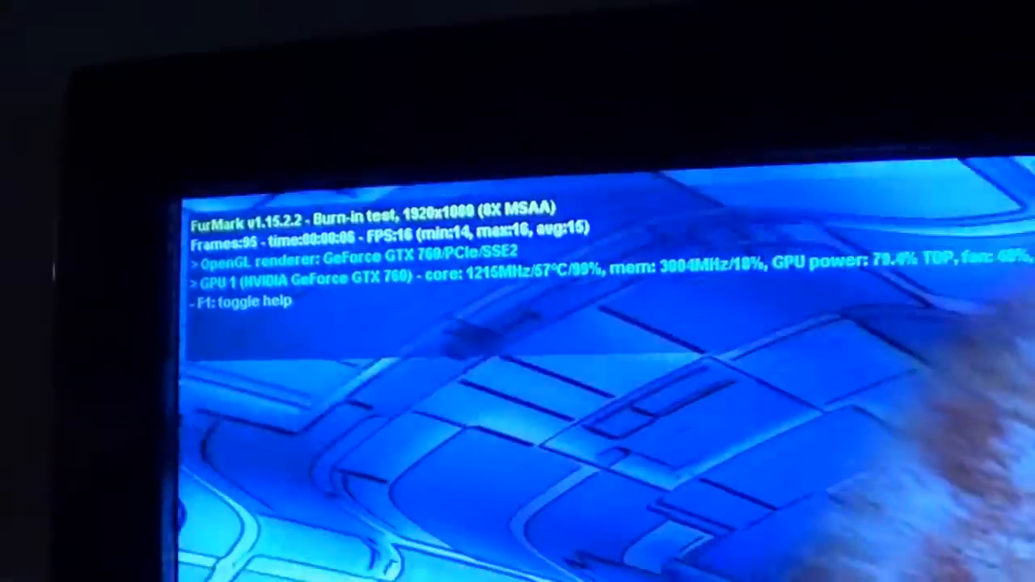